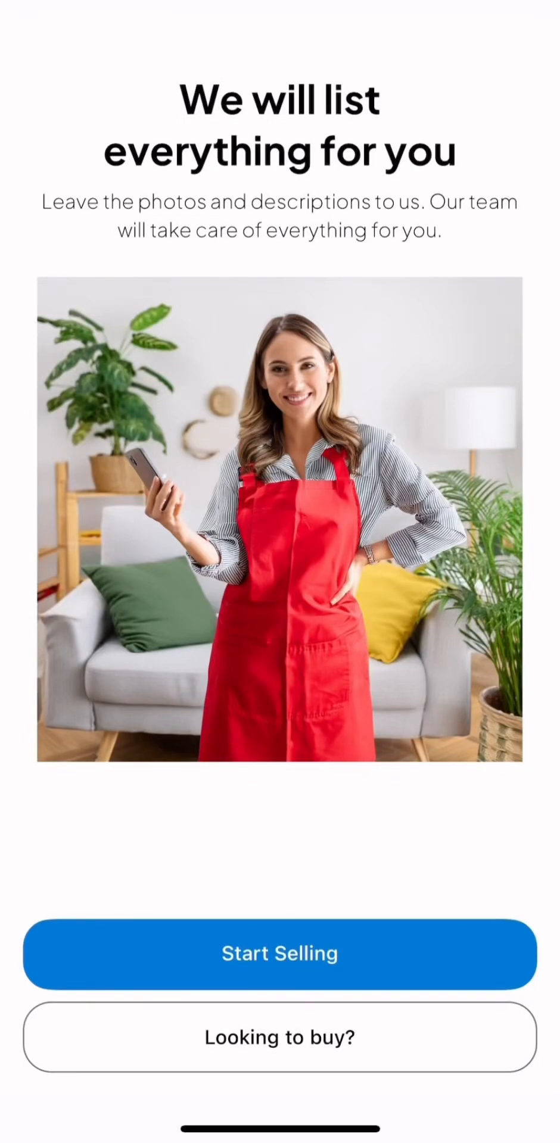
# Step: Begin selling and sign in to reach the seller home screen
pyautogui.click(279, 953)
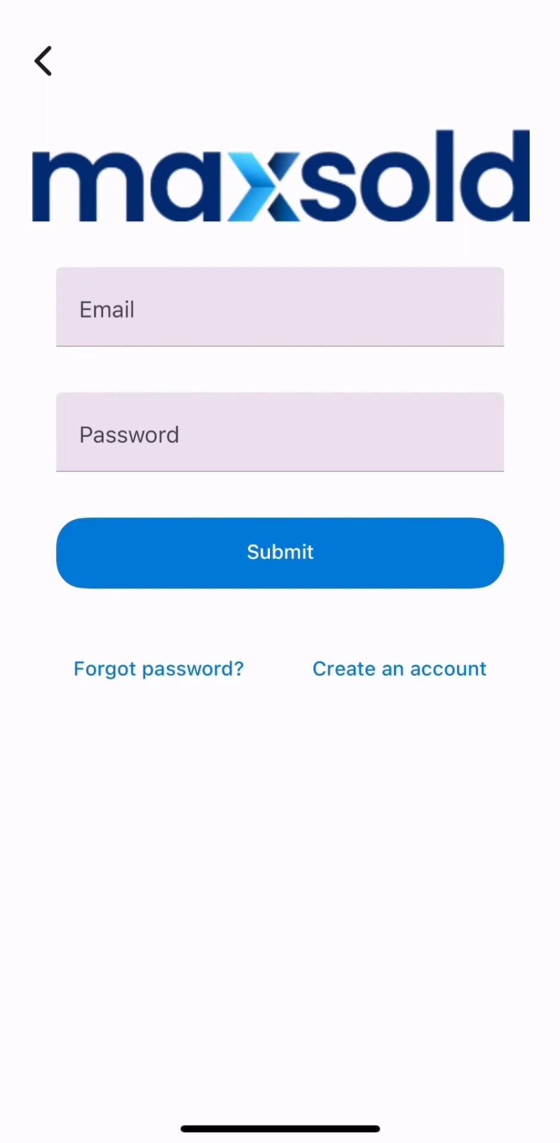
pyautogui.click(279, 551)
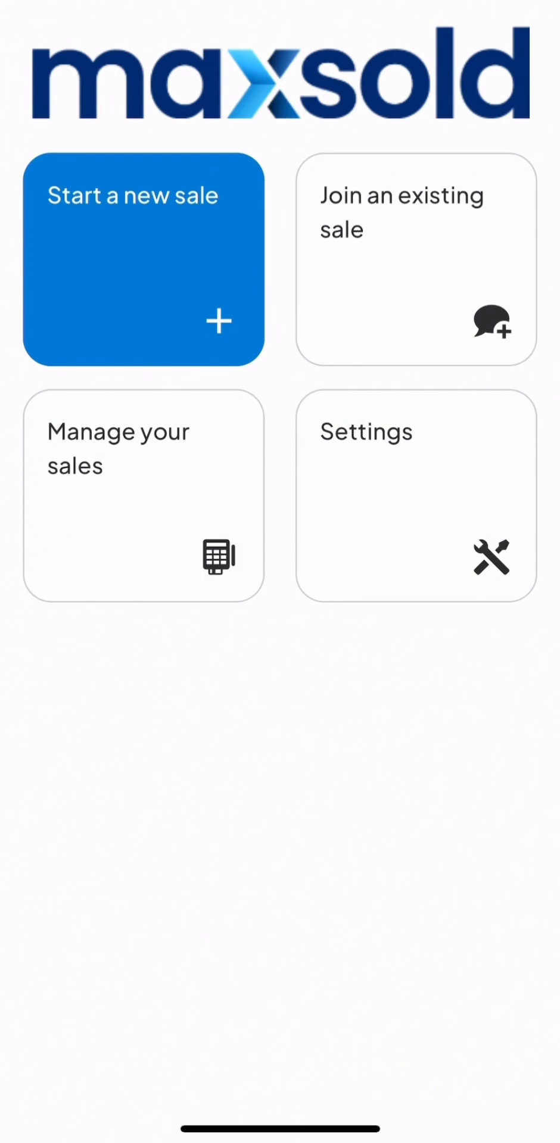
pyautogui.click(414, 492)
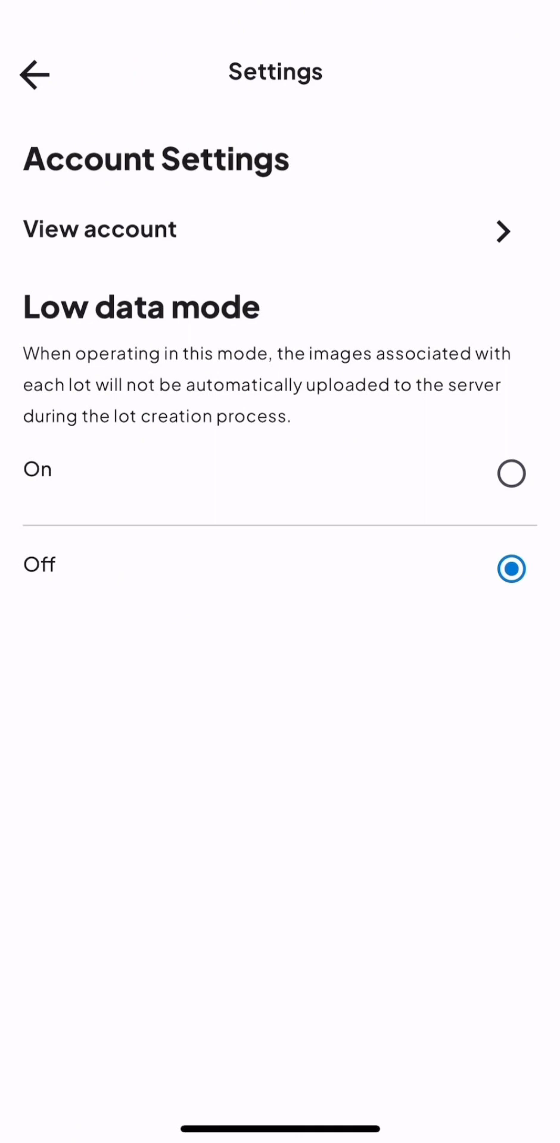
pyautogui.click(35, 73)
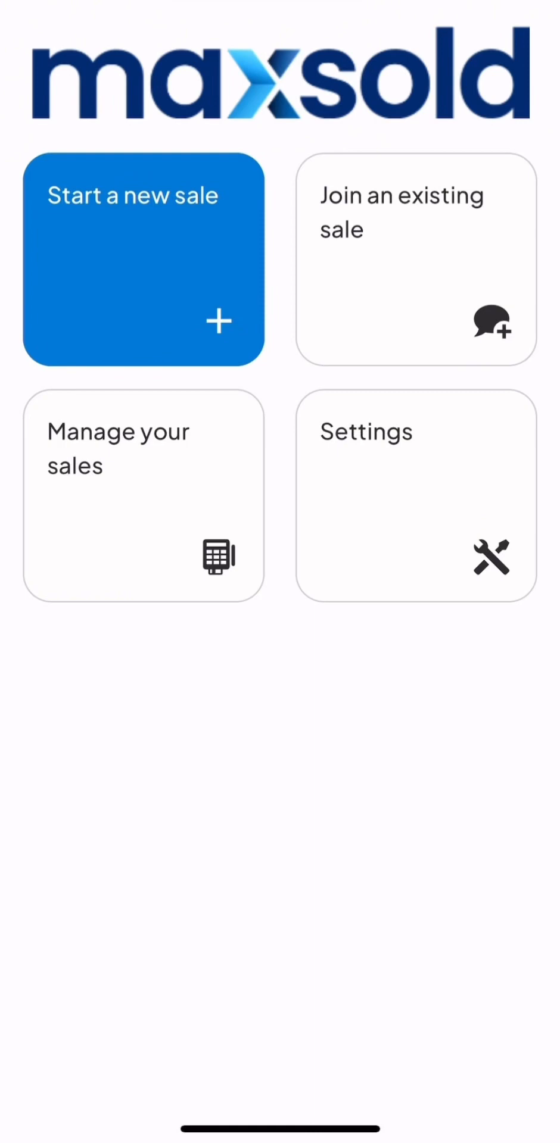
# Step: Review the ways to join an existing sale, then start a new sale instead
pyautogui.click(415, 257)
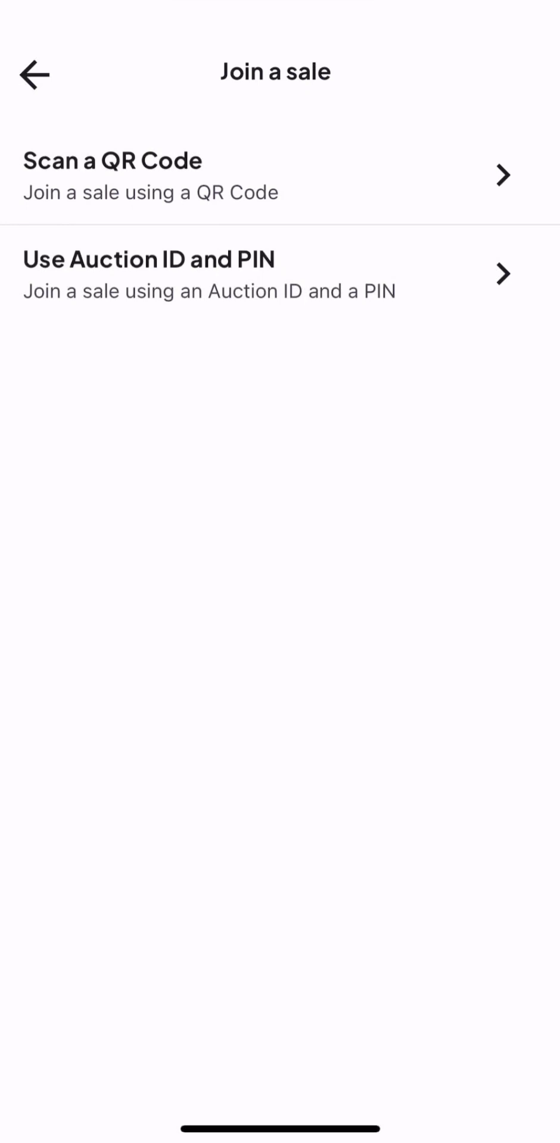
pyautogui.click(33, 74)
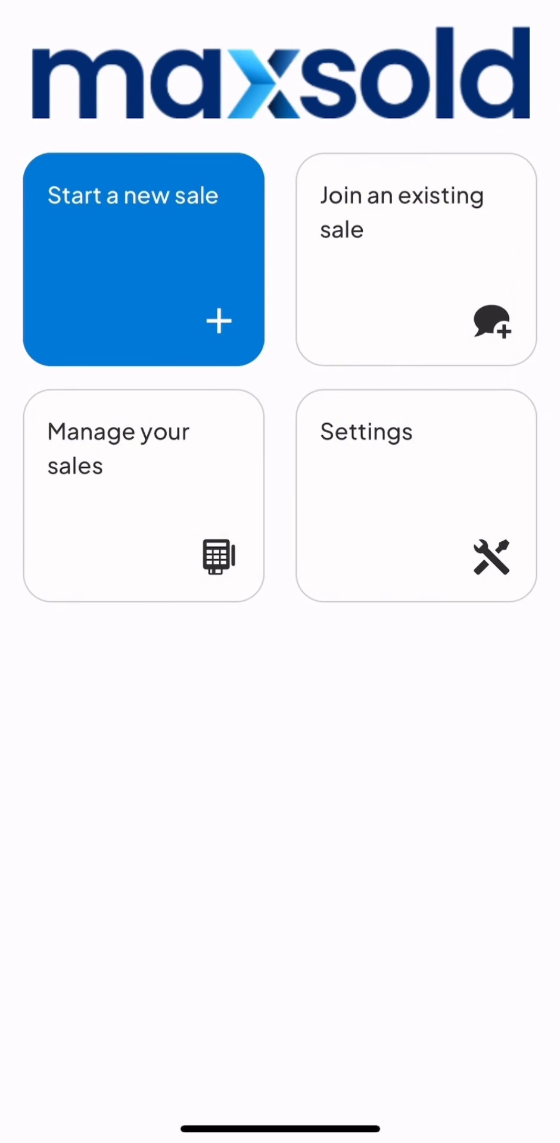
pyautogui.click(144, 259)
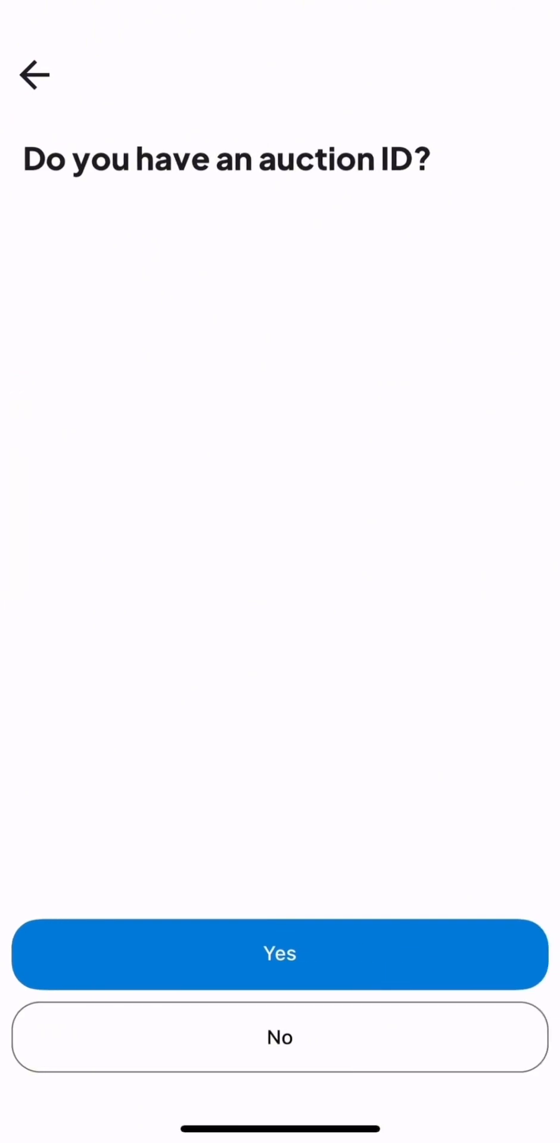
# Step: Confirm having an auction ID and submit it to open Auction 96854
pyautogui.click(280, 954)
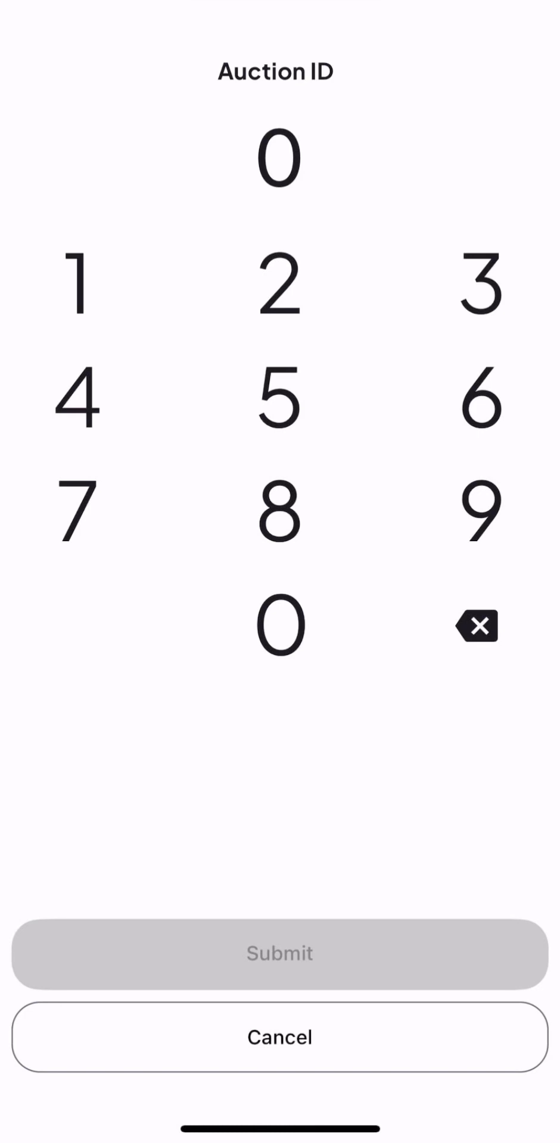
pyautogui.click(278, 954)
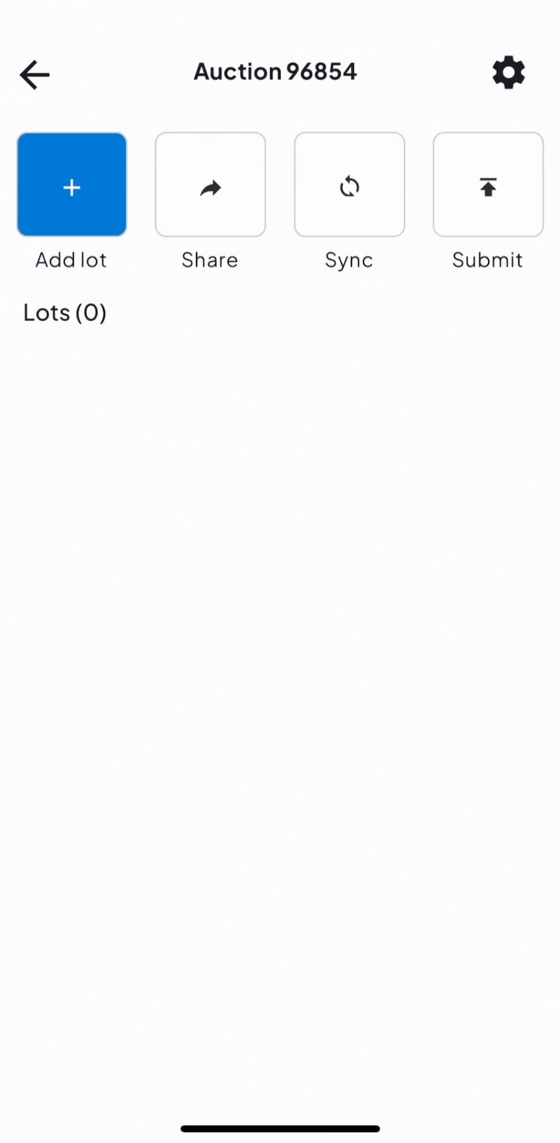
# Step: Check the auction settings, then begin adding a new lot to Auction 96854
pyautogui.click(507, 72)
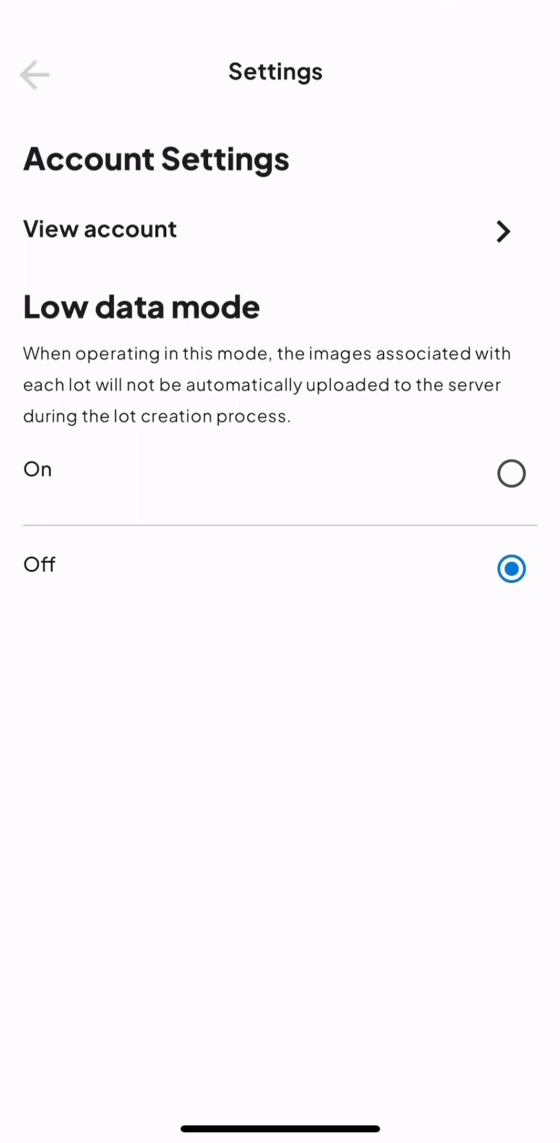
pyautogui.click(34, 72)
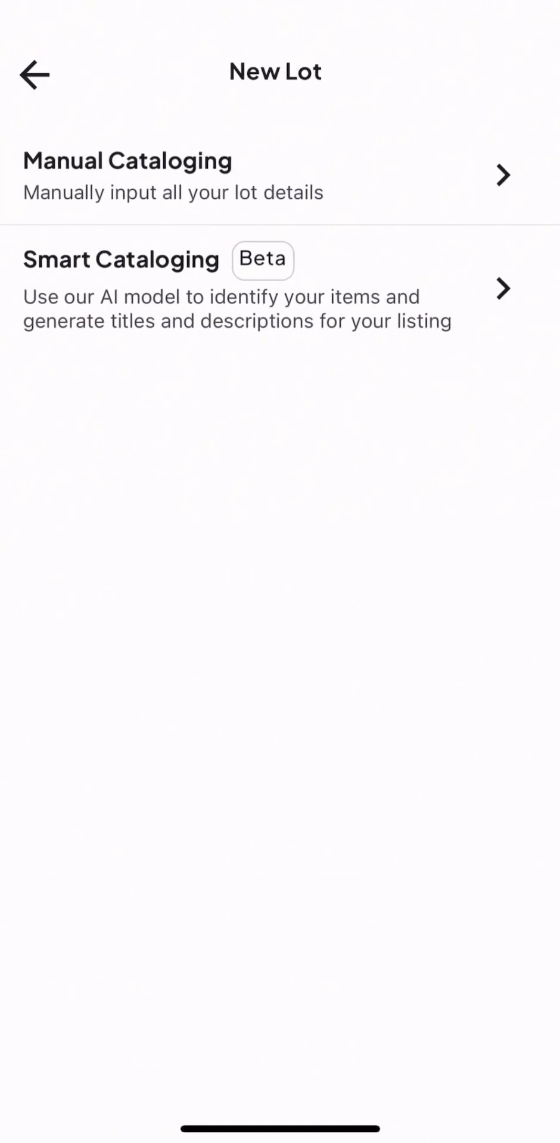
# Step: Choose smart cataloging and continue past its instructions to the cover photo
pyautogui.click(278, 292)
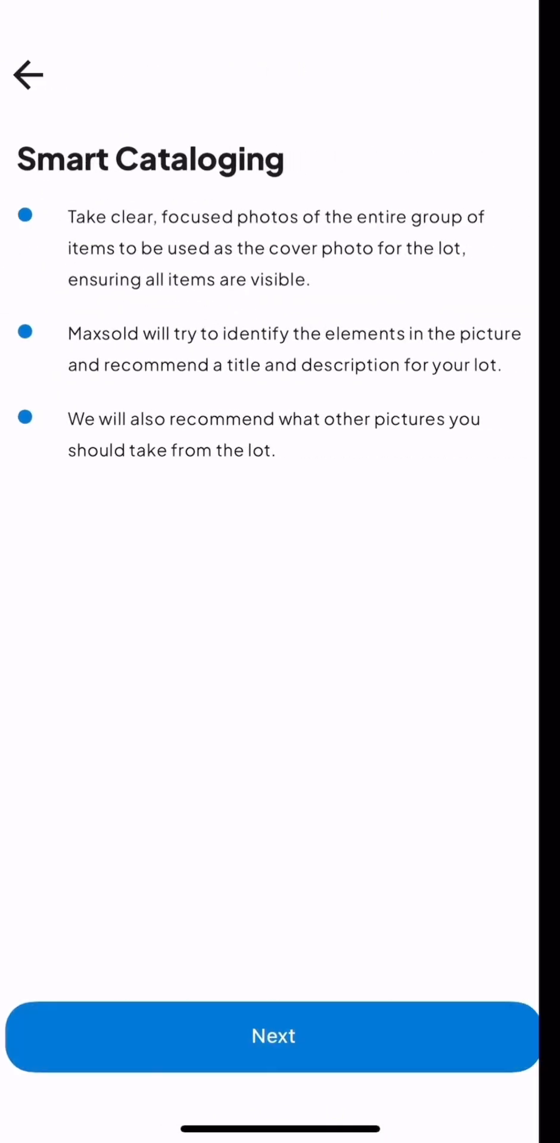
pyautogui.click(273, 1035)
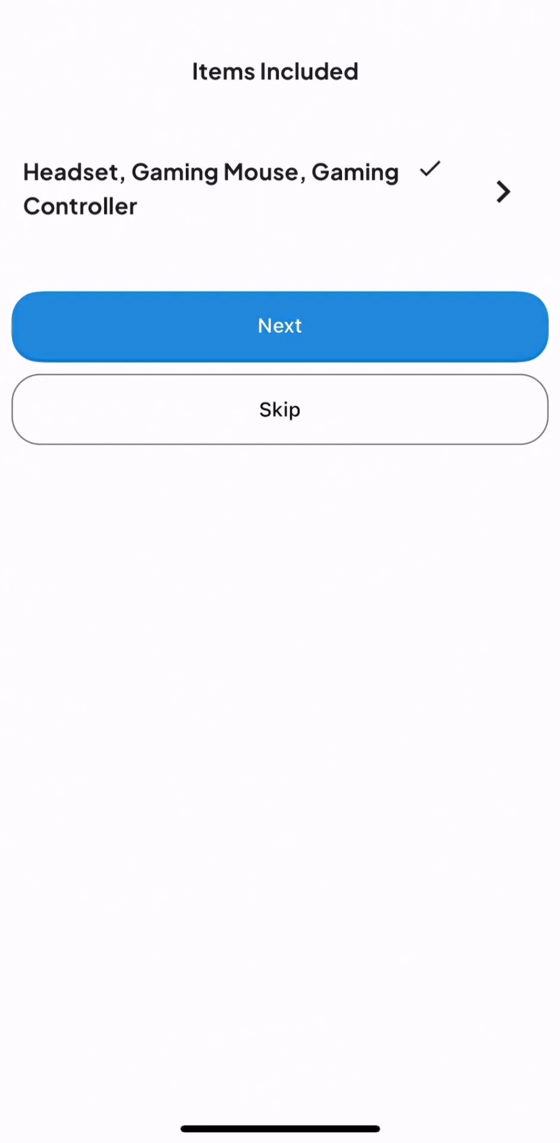
# Step: Accept Used, Over-ear headset, Wireless mouse, PlayStation controller and Minor scratches
pyautogui.click(278, 327)
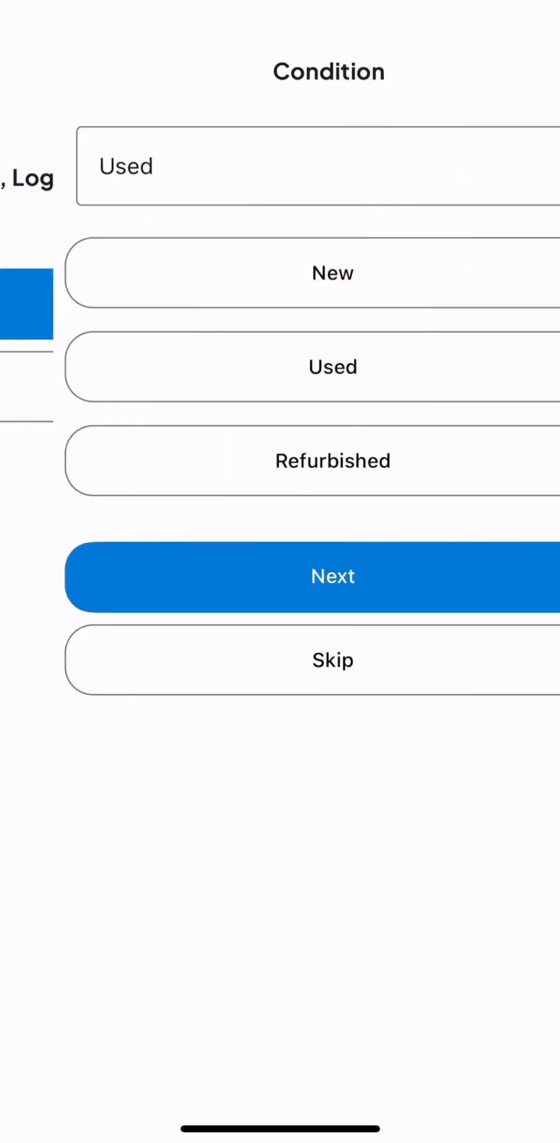
pyautogui.click(328, 577)
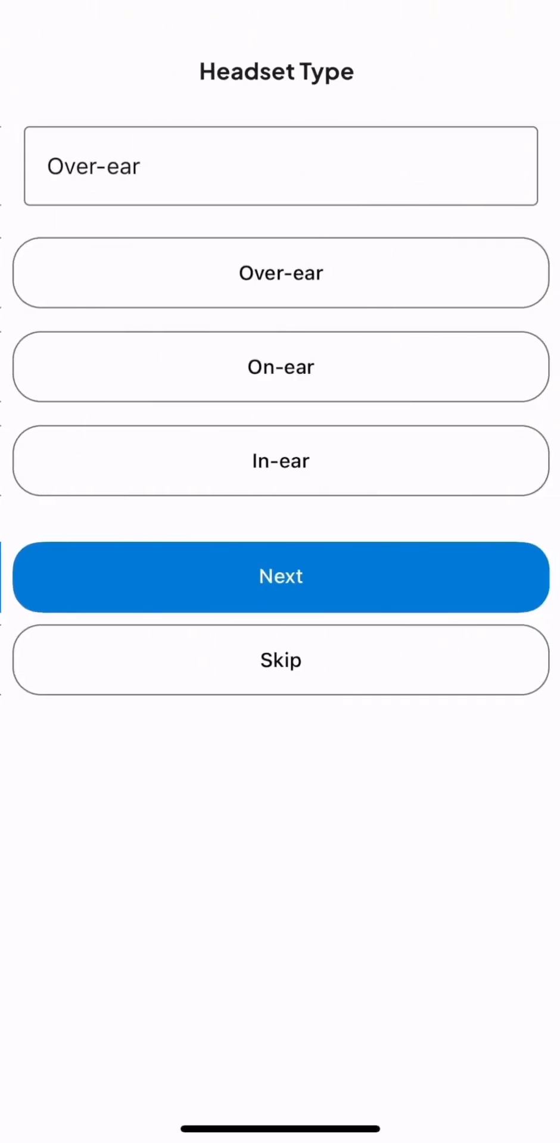
pyautogui.click(280, 577)
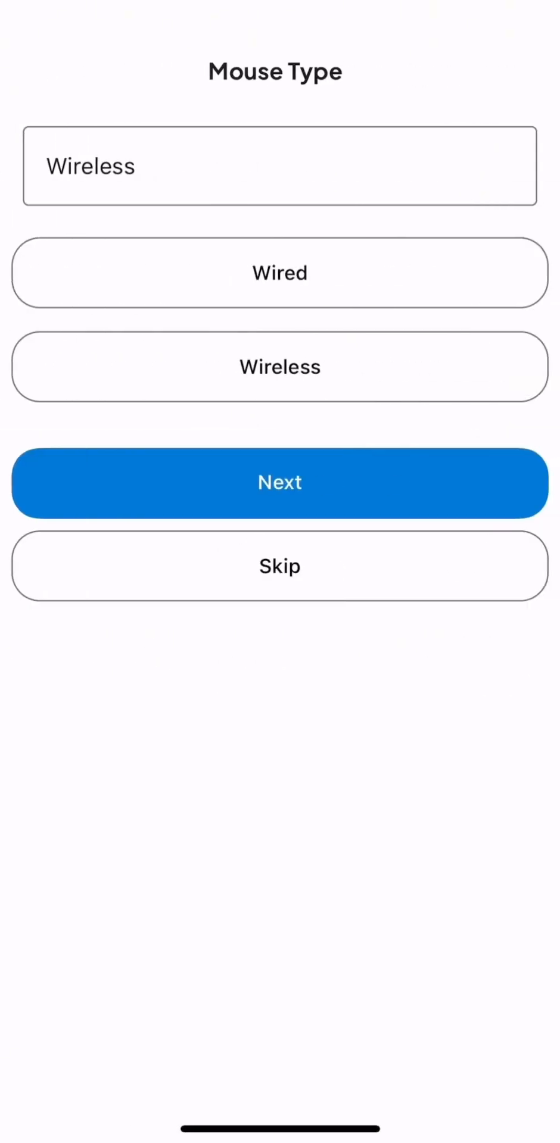
pyautogui.click(279, 483)
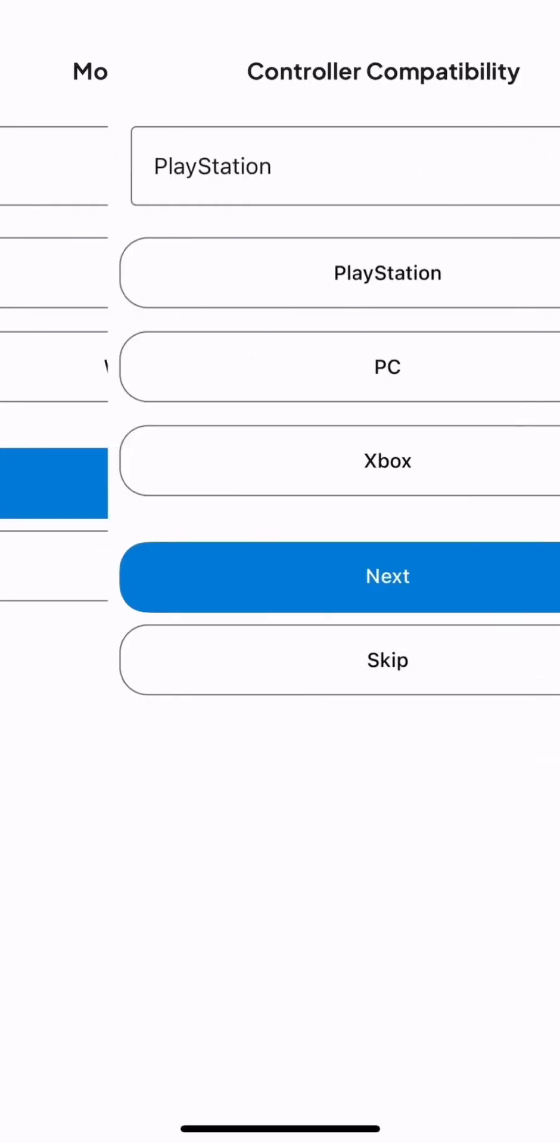
pyautogui.click(388, 577)
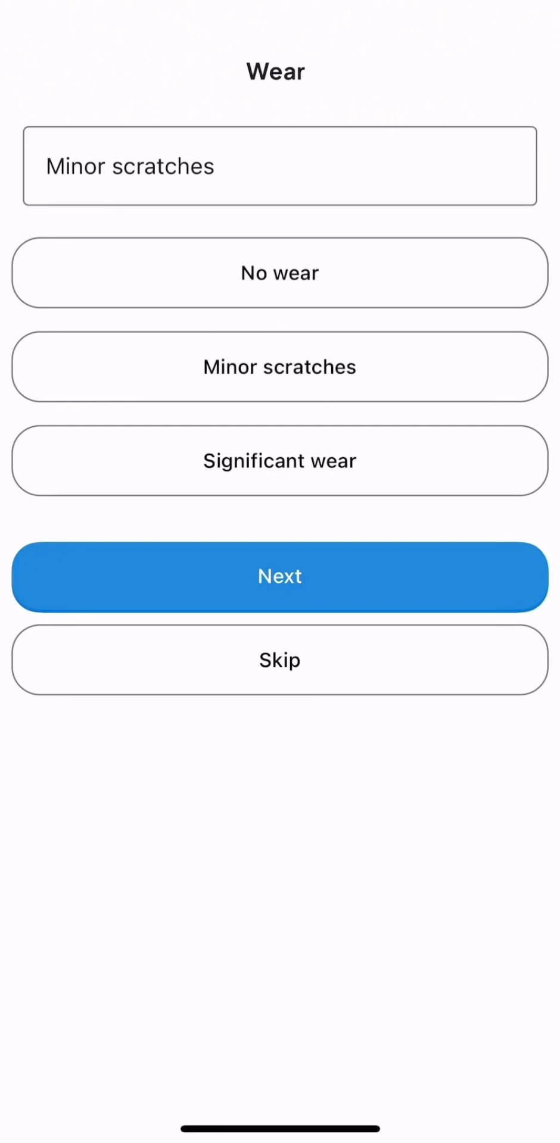
pyautogui.click(279, 576)
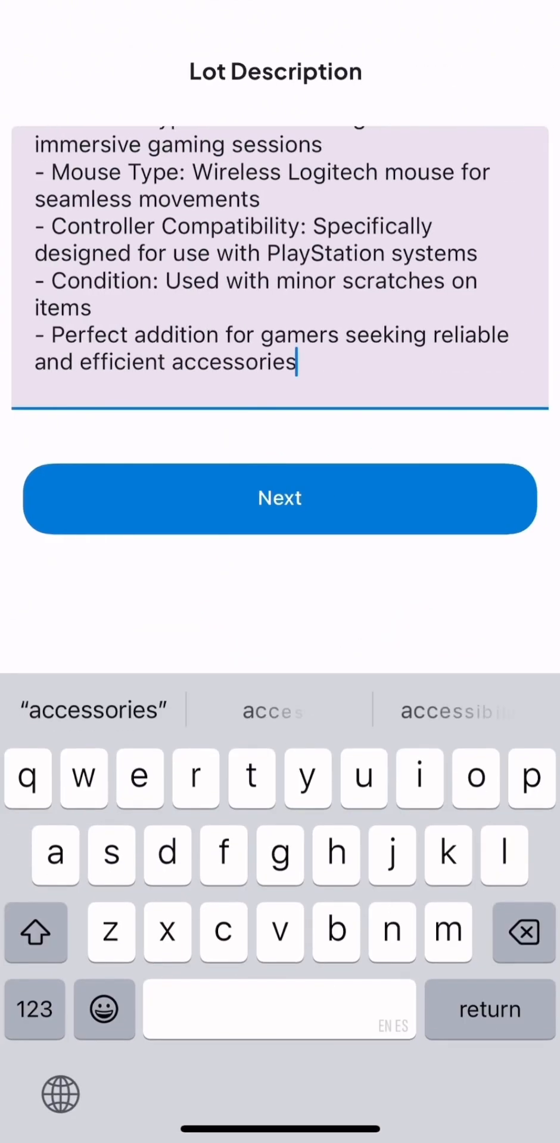
# Step: Accept the generated lot description and picture suggestions for lot 19
pyautogui.scroll(-3)
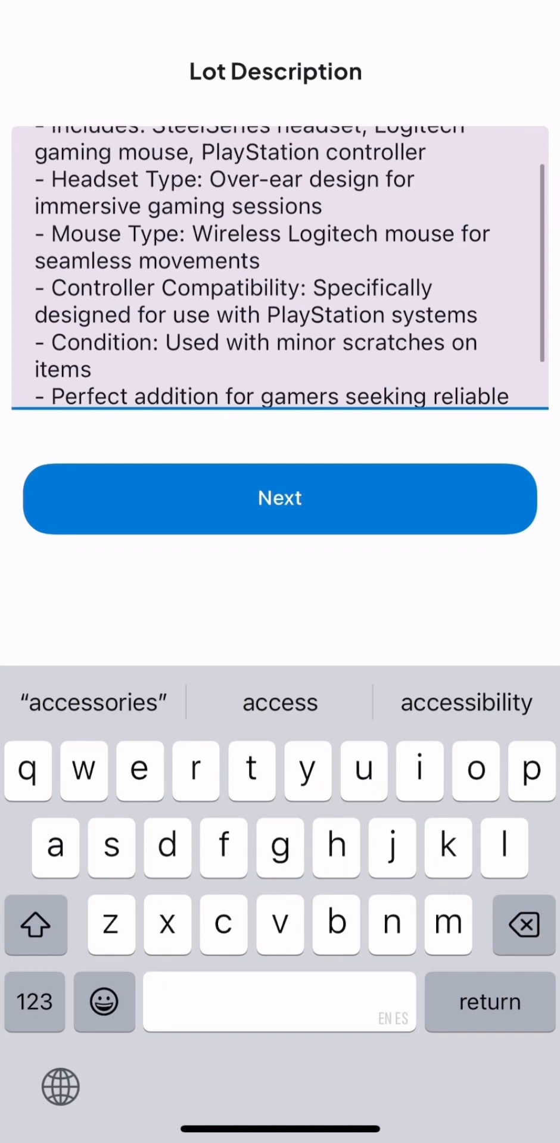
pyautogui.click(278, 499)
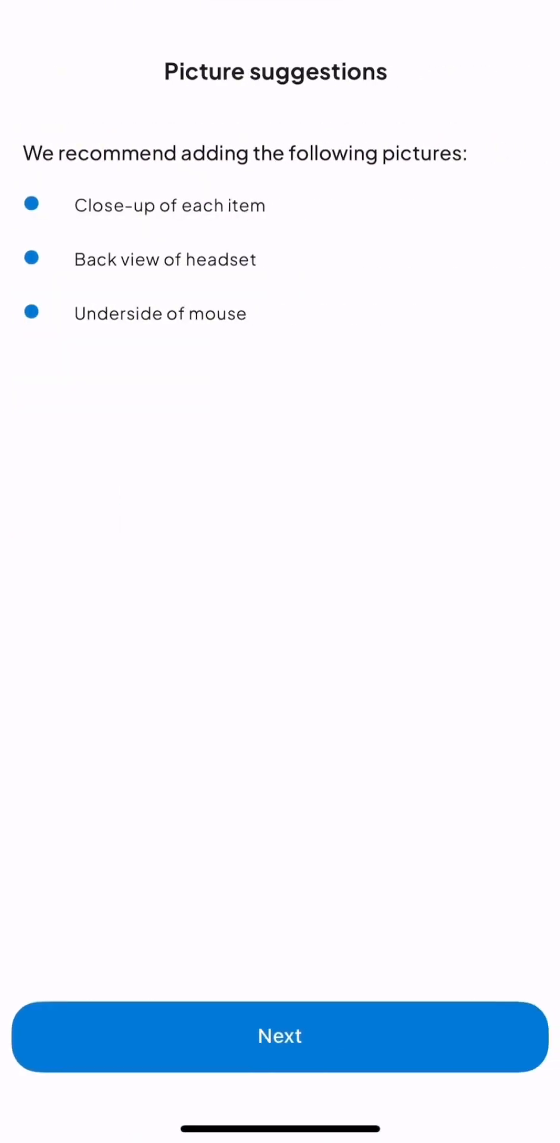
pyautogui.click(279, 1036)
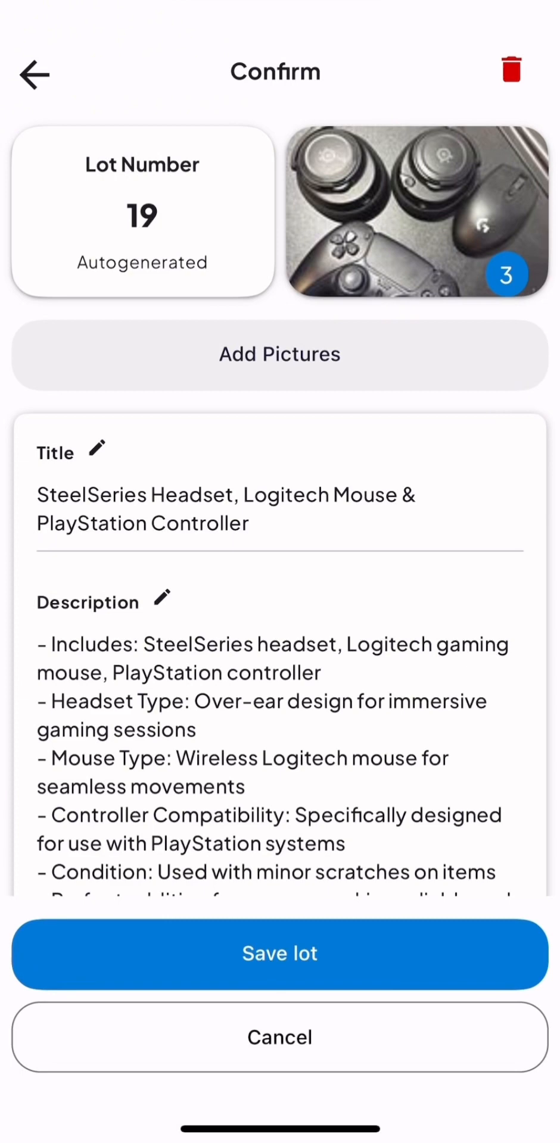
# Step: Review similar sales, save lot 19 to the auction and finish back home
pyautogui.scroll(-3)
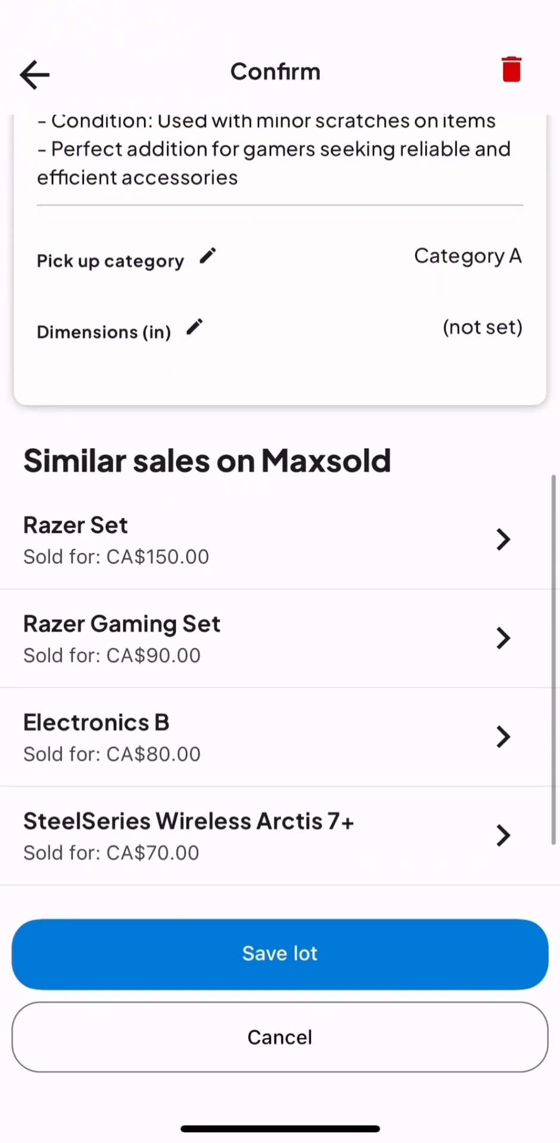
pyautogui.scroll(-3)
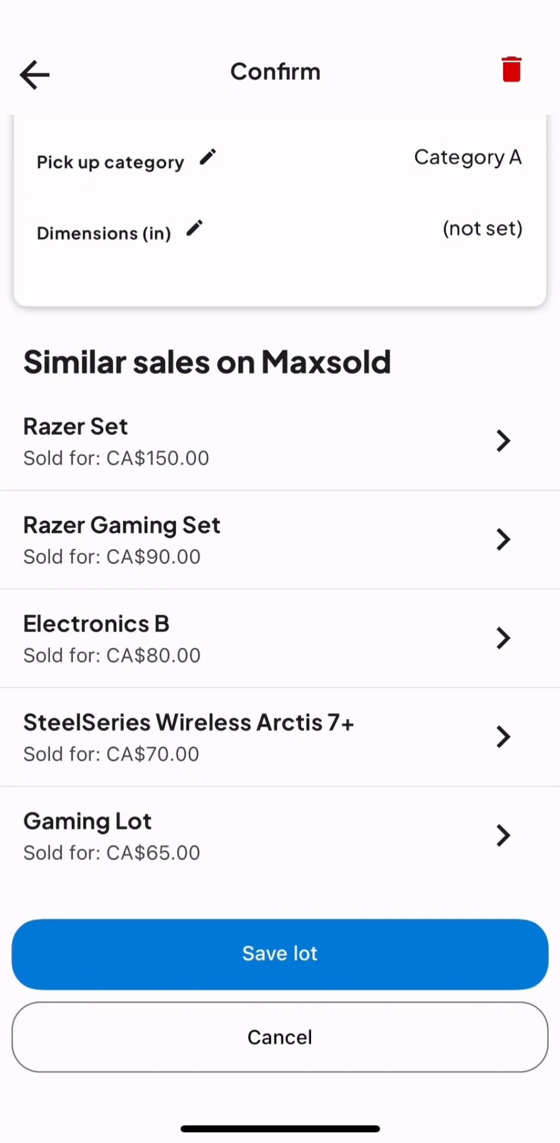
pyautogui.click(278, 954)
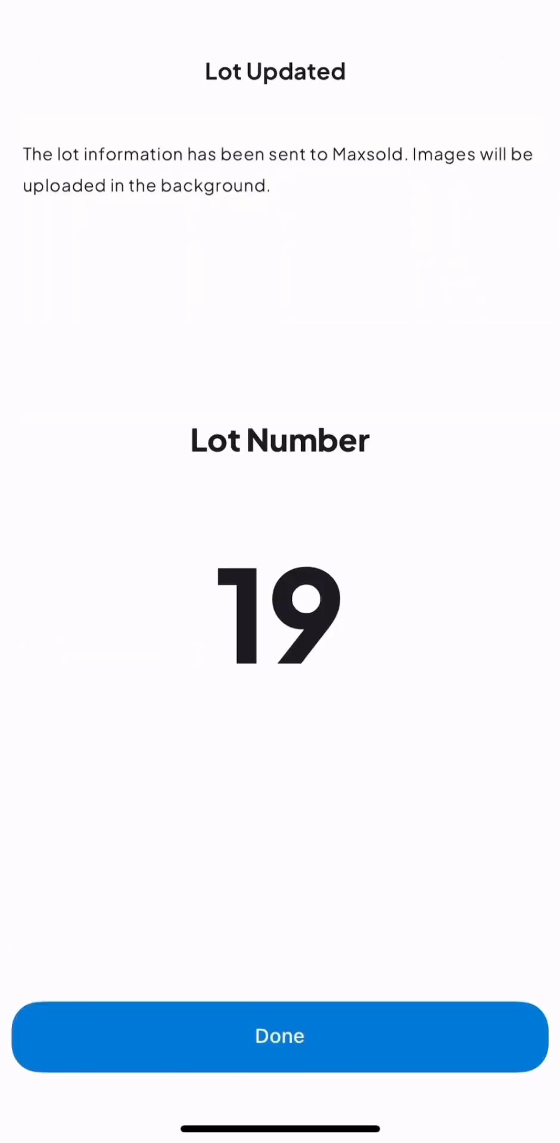
pyautogui.click(279, 1036)
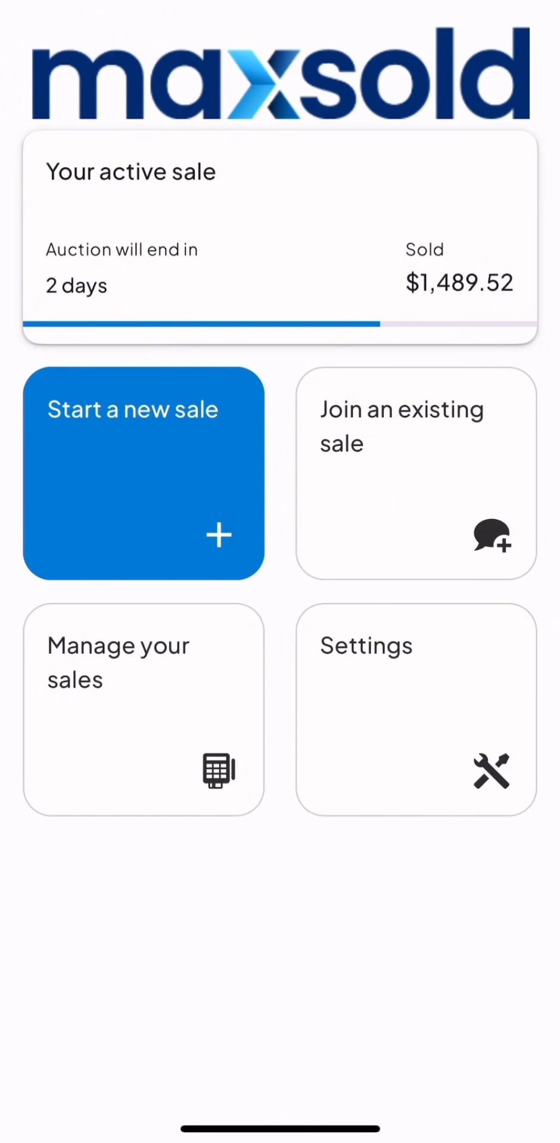
pyautogui.click(280, 248)
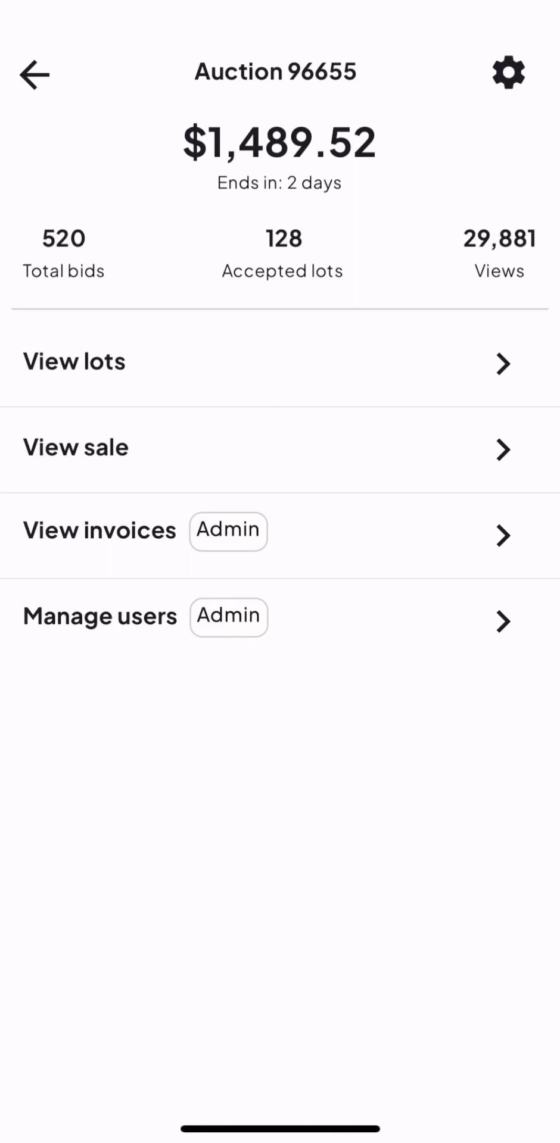
pyautogui.click(99, 531)
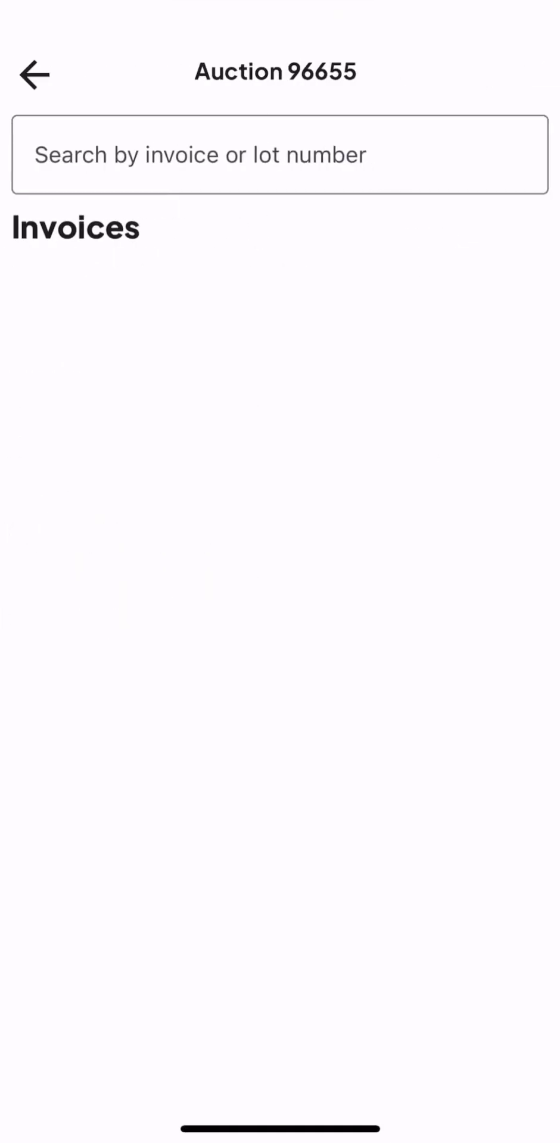
pyautogui.click(34, 73)
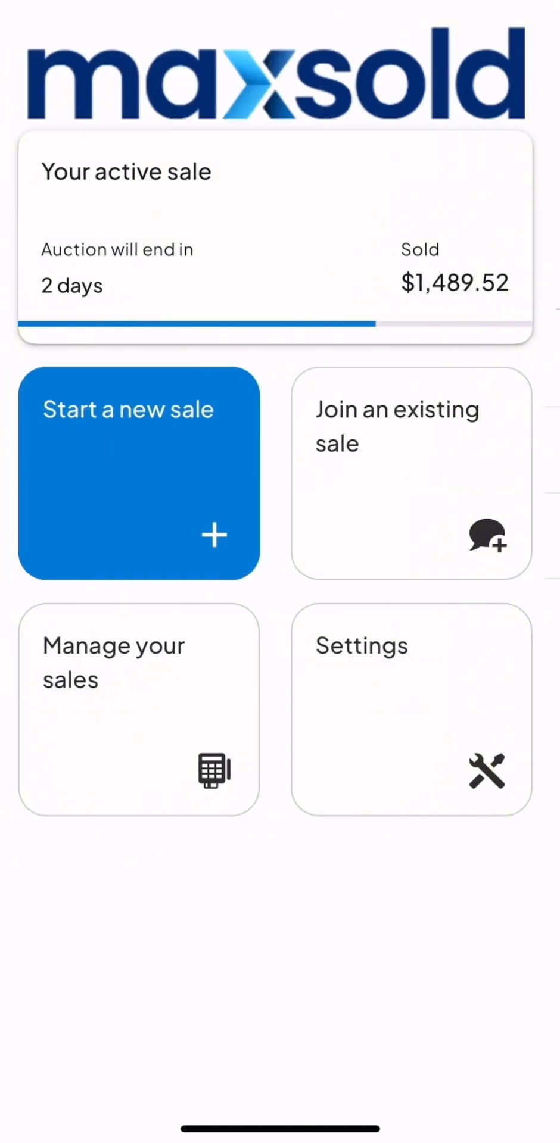